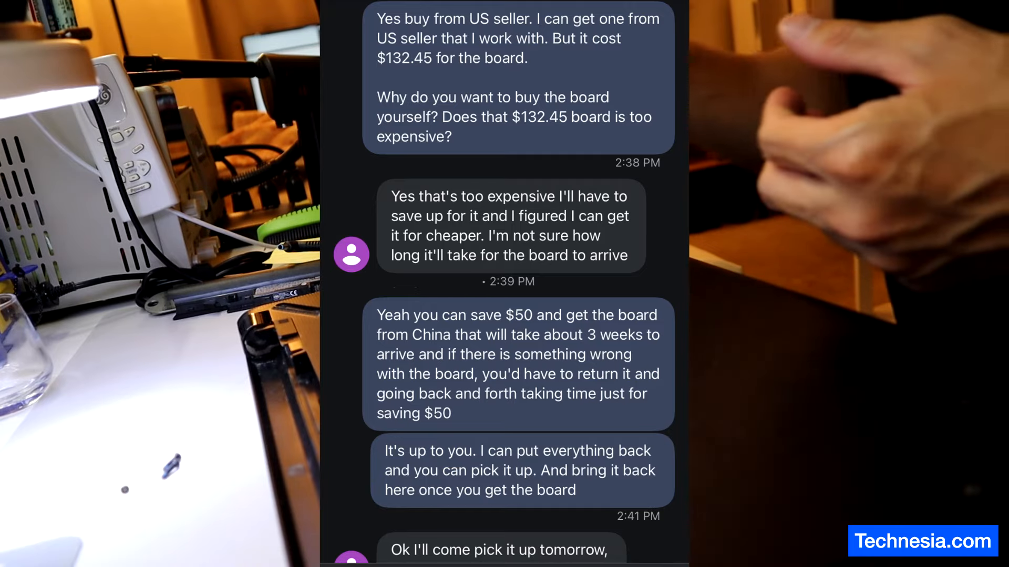
{"action": "scroll", "scroll_direction": "down", "scroll_amount": 3}
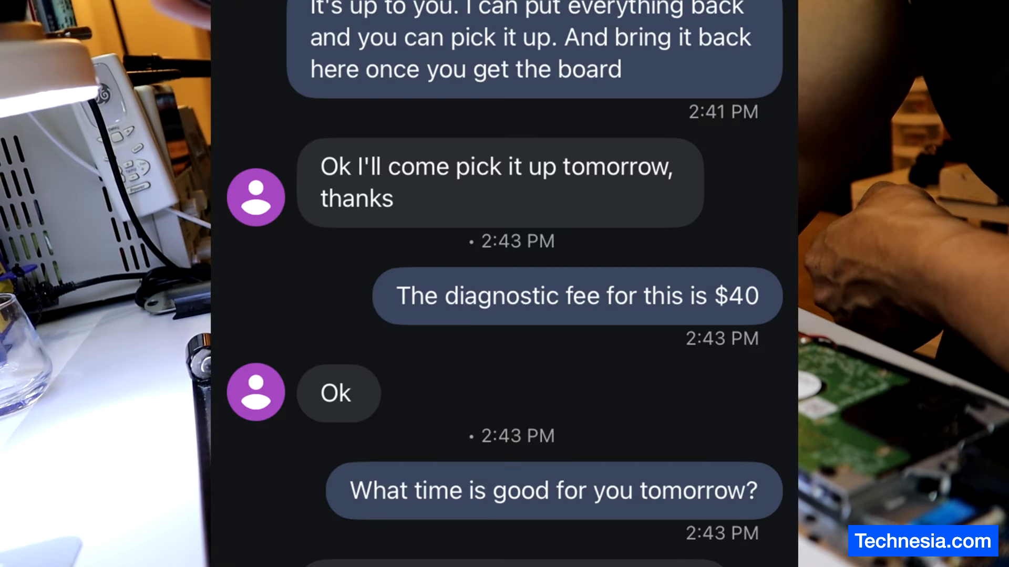